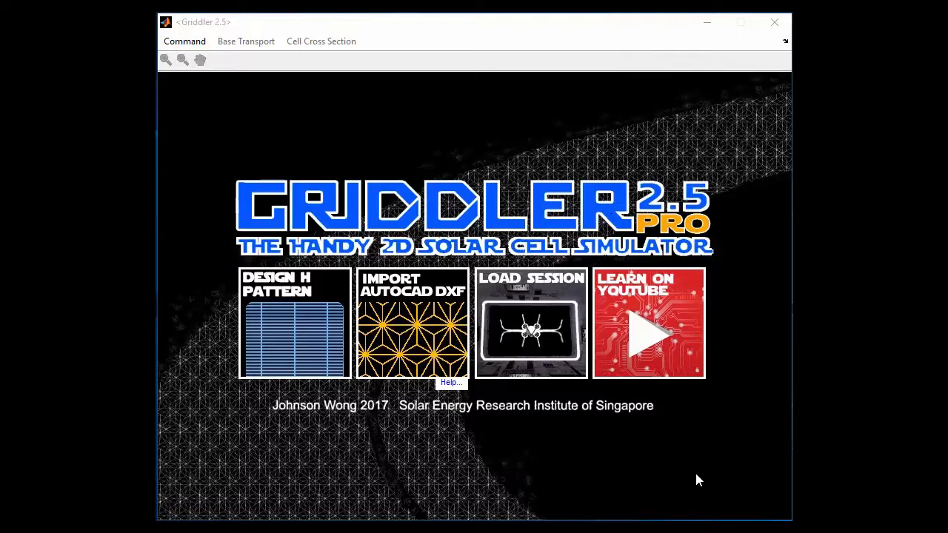
pyautogui.moveTo(709, 498)
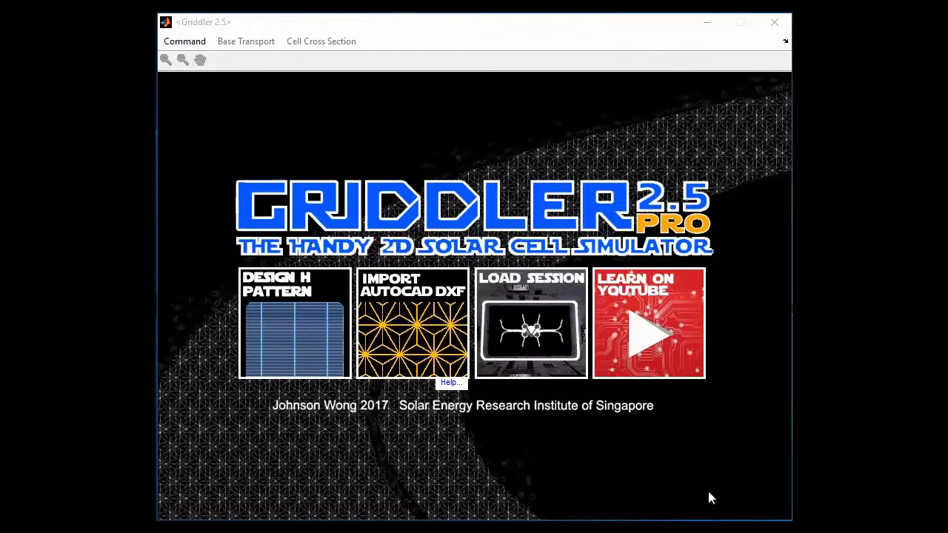
# Step: Start a new H-pattern front grid design from the start screen
pyautogui.click(293, 323)
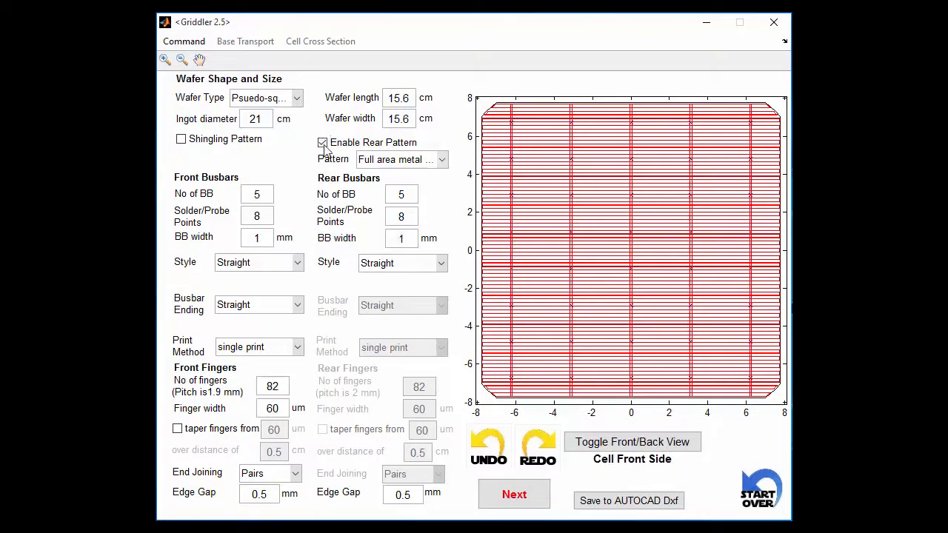
# Step: Give the front busbars a two-split style with pointed ends, dismissing the dimension popups
pyautogui.click(258, 262)
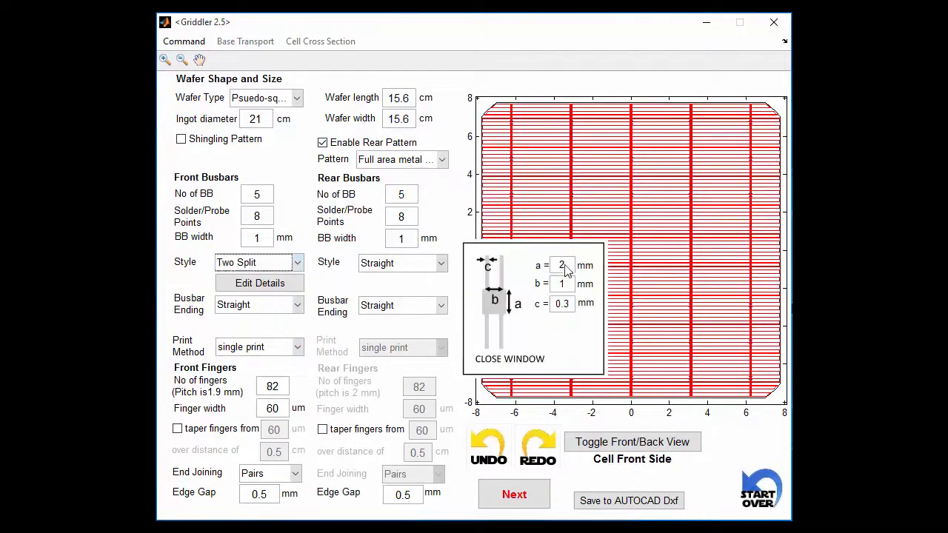
pyautogui.click(509, 359)
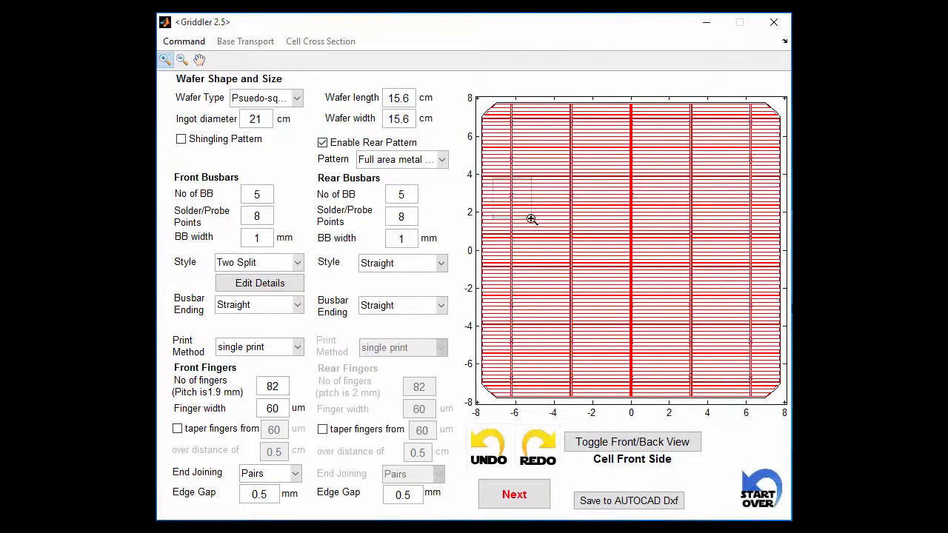
pyautogui.click(257, 305)
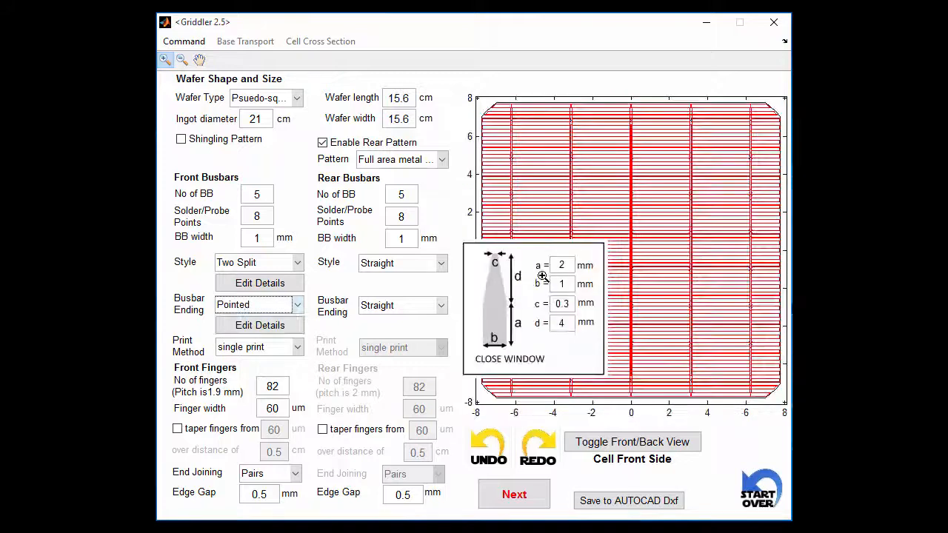
pyautogui.click(510, 360)
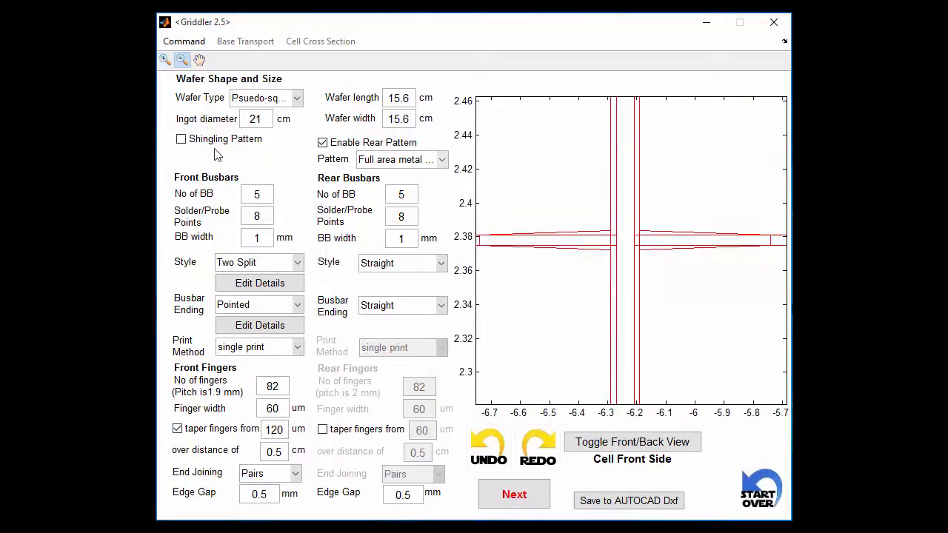
# Step: Set the wafer length to 3.1 cm and enable the shingling pattern
pyautogui.write('3.1')
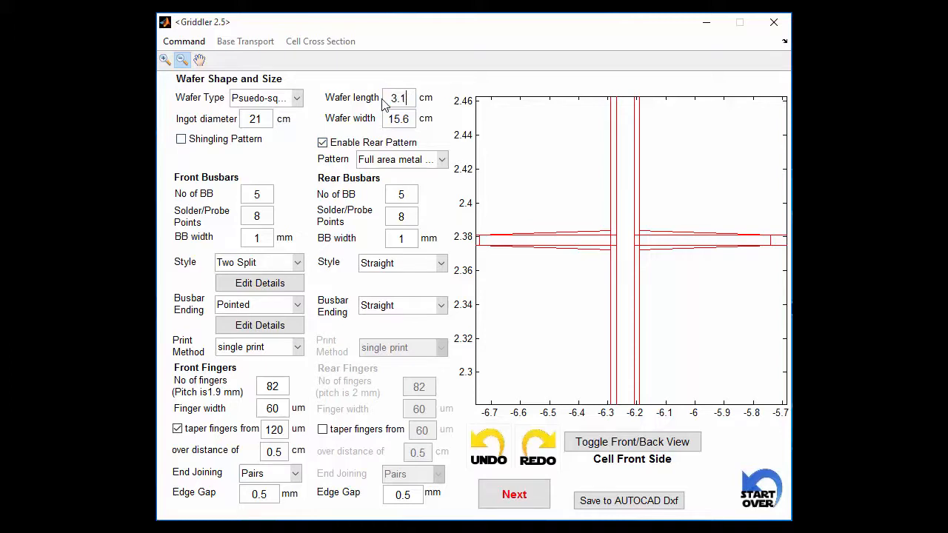
pyautogui.click(632, 441)
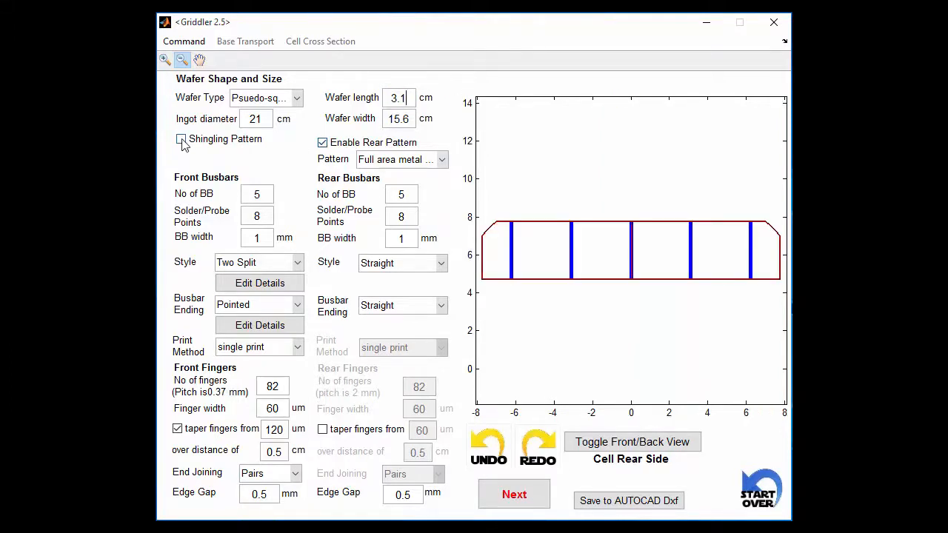
pyautogui.click(181, 139)
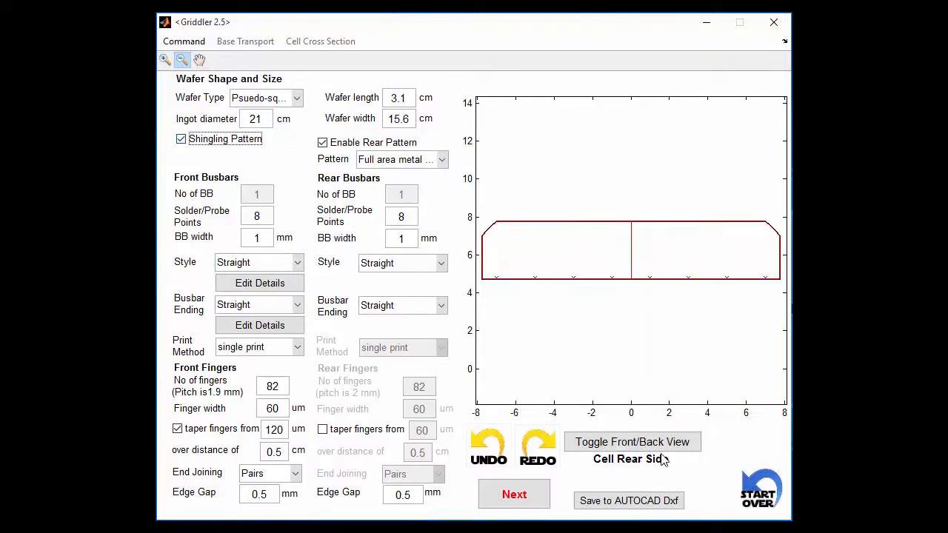
# Step: Toggle the front/back preview and proceed to the electrical parameters page
pyautogui.click(631, 442)
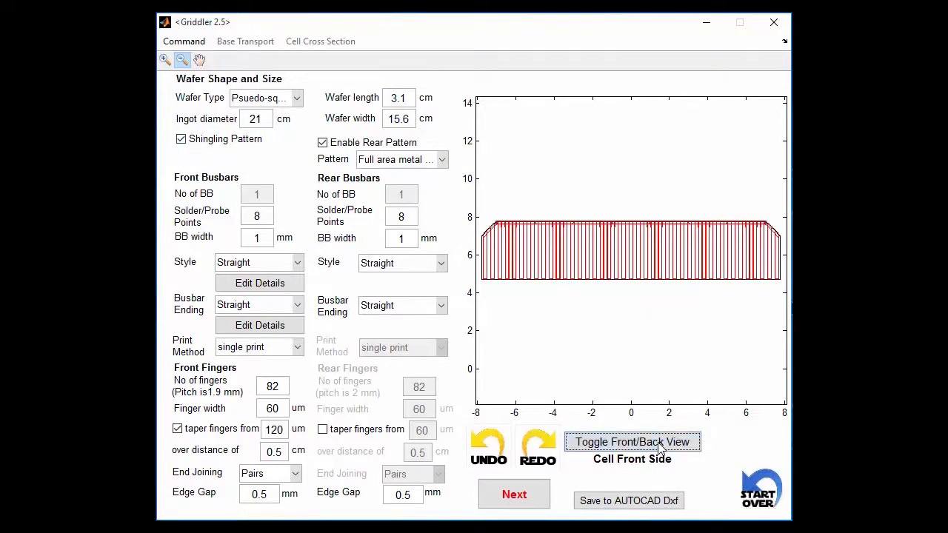
pyautogui.click(631, 441)
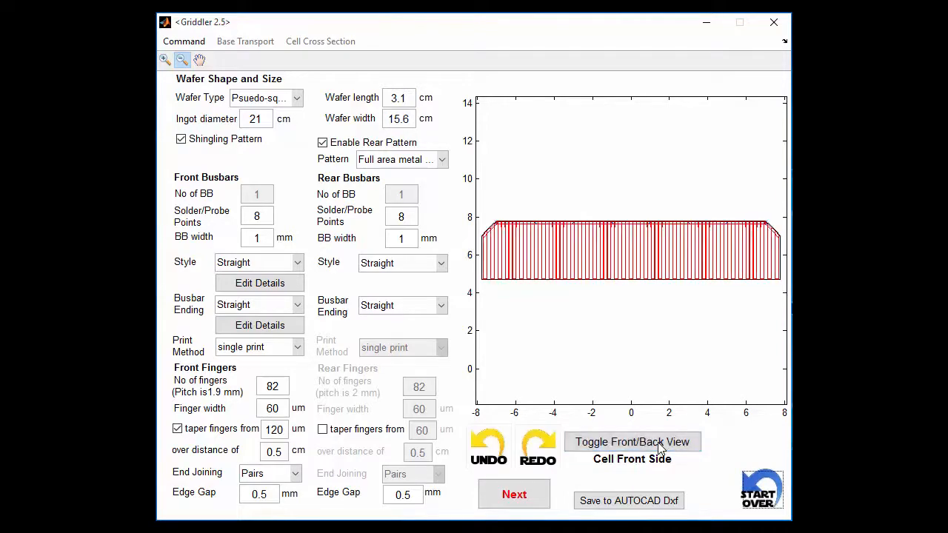
pyautogui.click(514, 495)
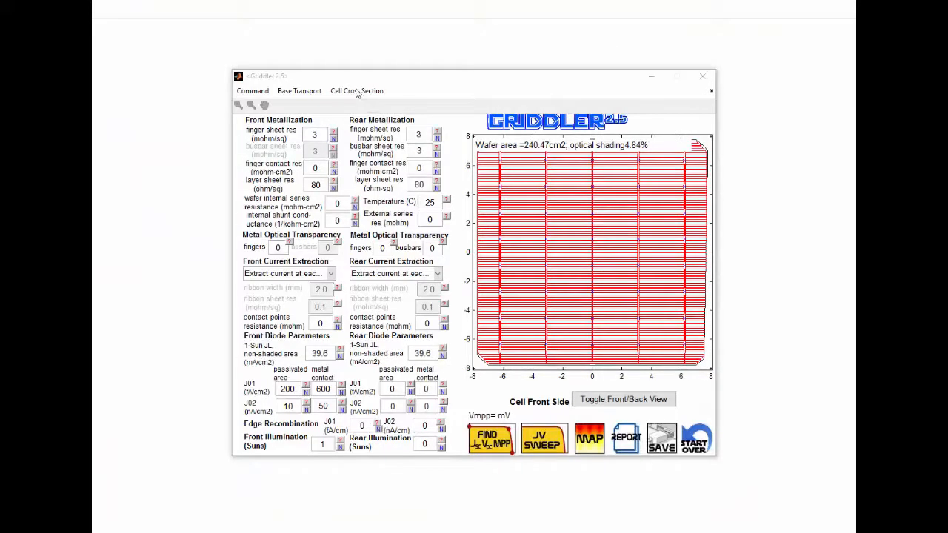
# Step: Show the cell cross-section, load front illumination optics data, and bring up the emitter doped-layer settings
pyautogui.click(356, 91)
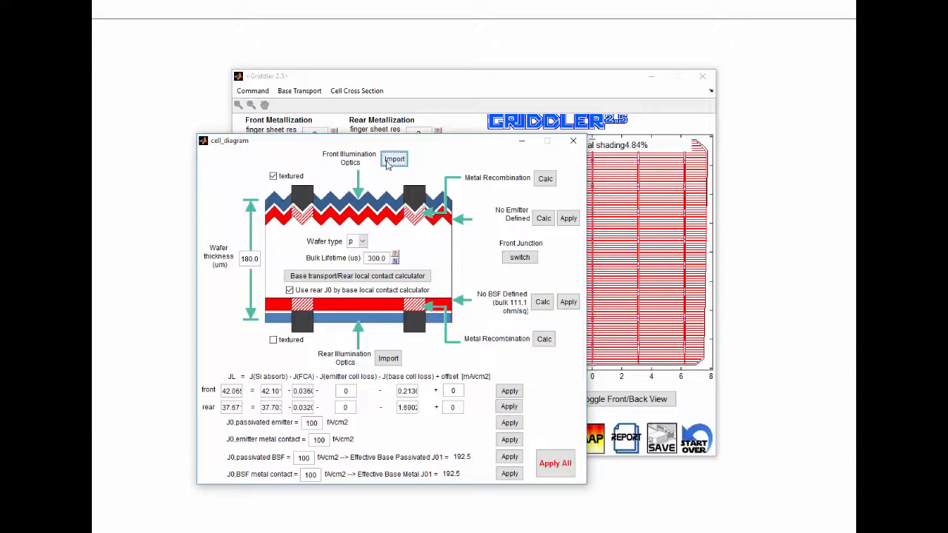
pyautogui.click(394, 160)
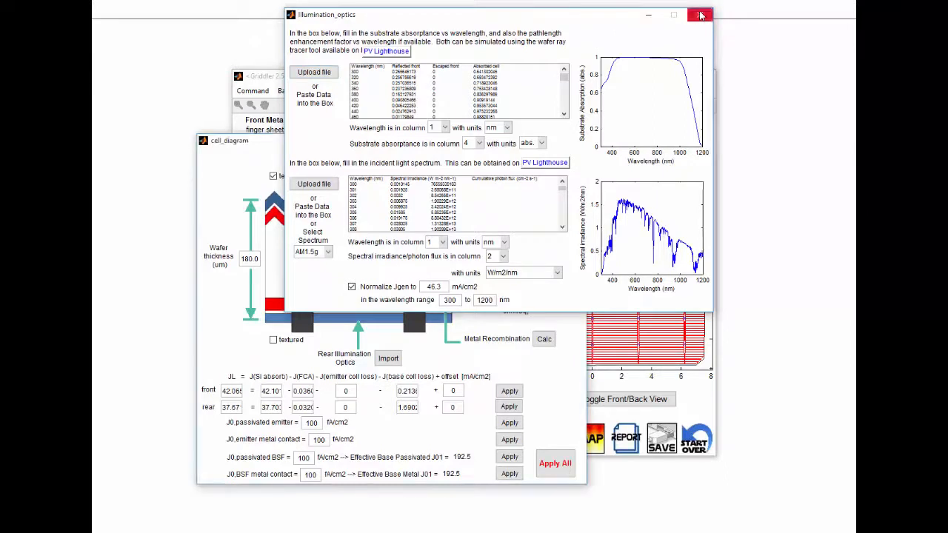
pyautogui.click(699, 15)
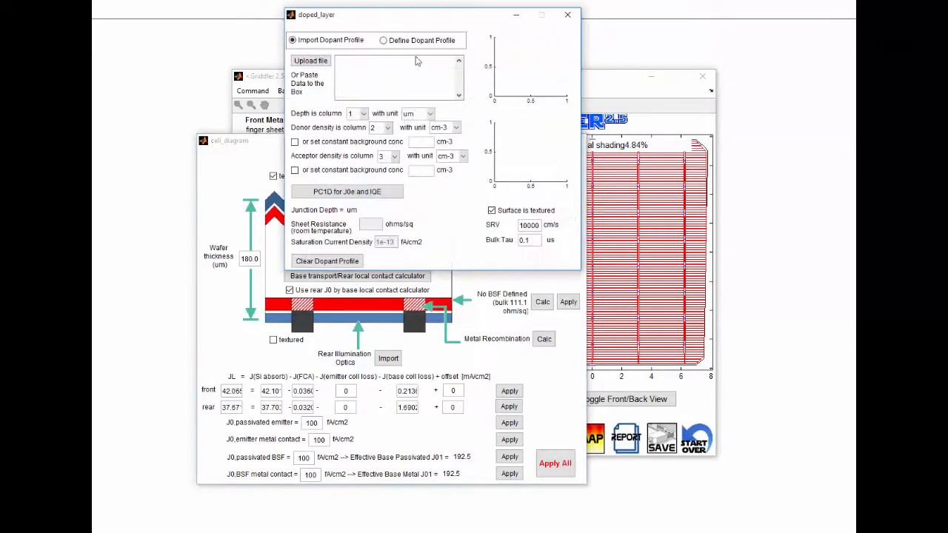
# Step: Define an erfc dopant profile, compute J0e with PC1D, adjust depth factor, and apply the 74.1 ohm/sq emitter
pyautogui.click(384, 40)
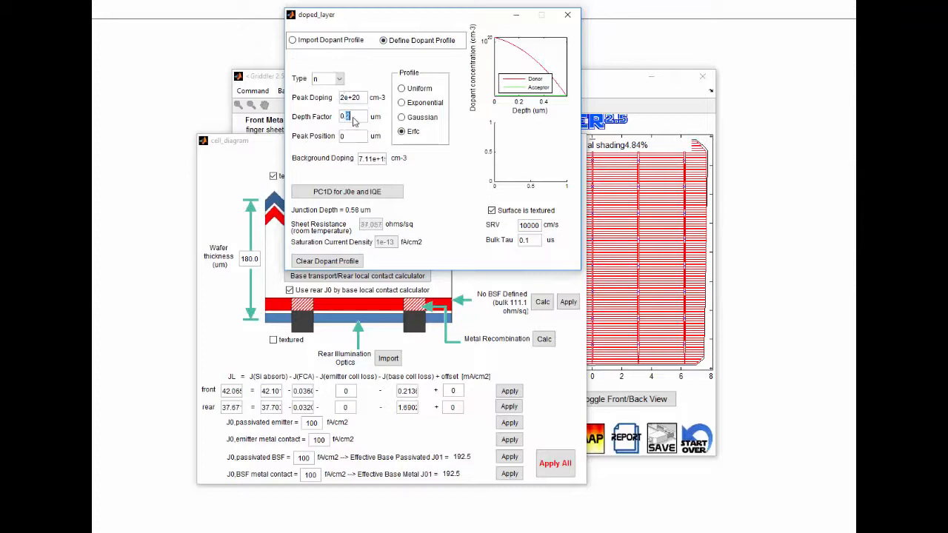
pyautogui.click(347, 191)
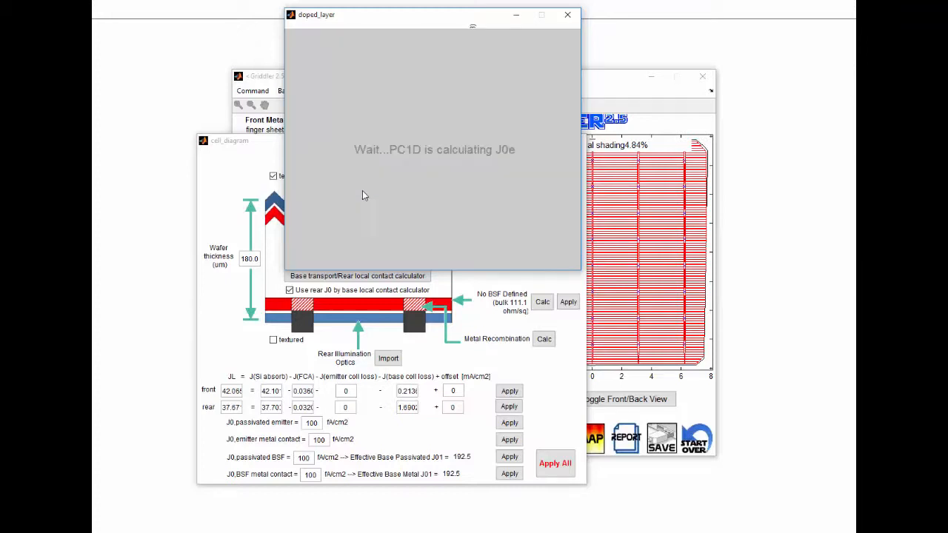
pyautogui.click(347, 192)
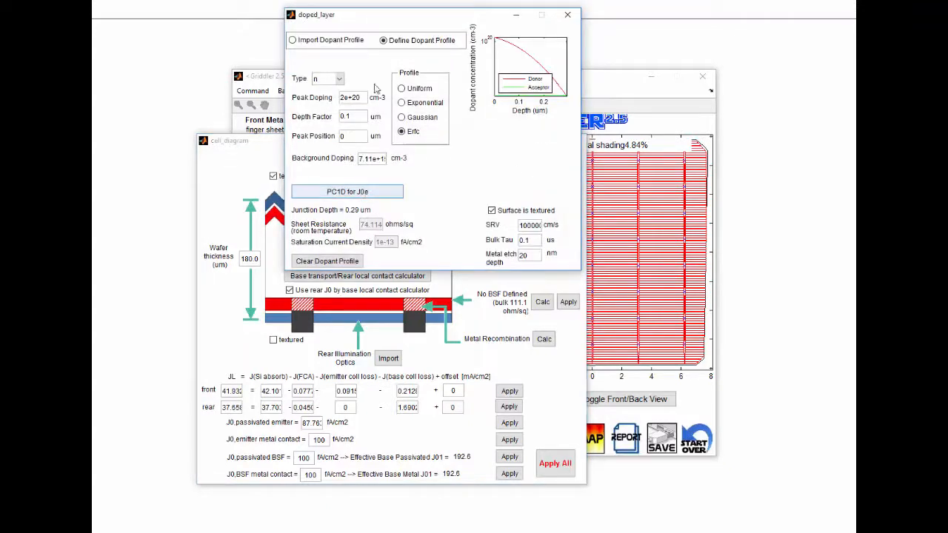
pyautogui.click(347, 191)
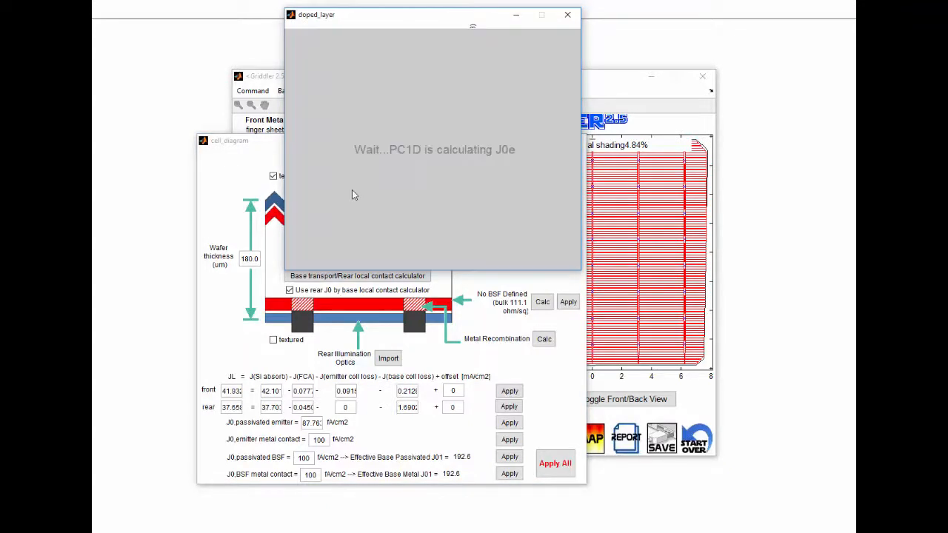
pyautogui.click(347, 191)
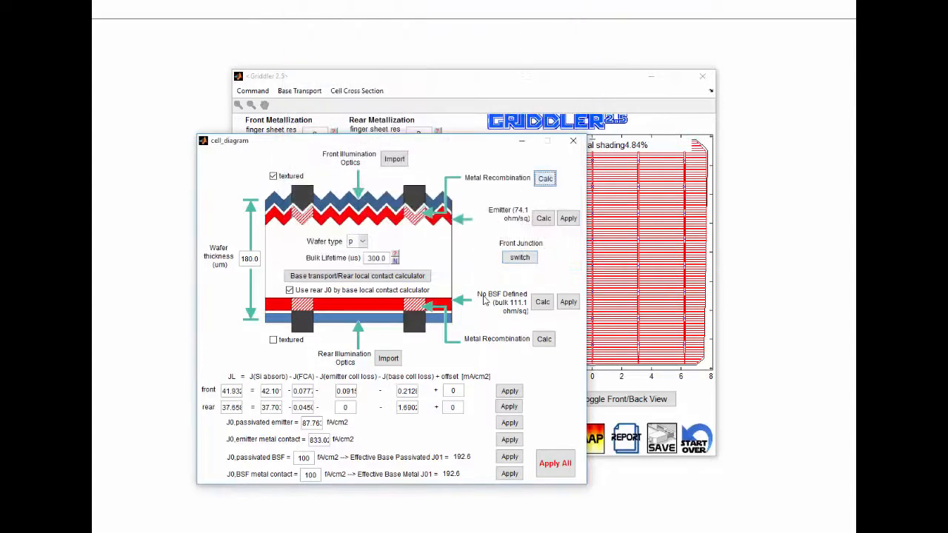
pyautogui.moveTo(474, 307)
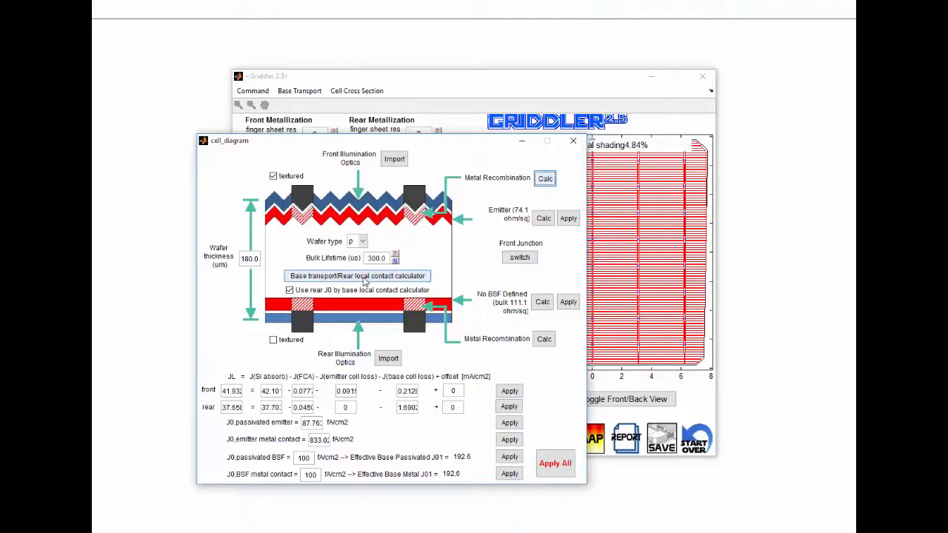
# Step: In the rear local contact calculator, set contact pitch to 0.7 mm and apply, giving J01 of 198.7
pyautogui.click(358, 275)
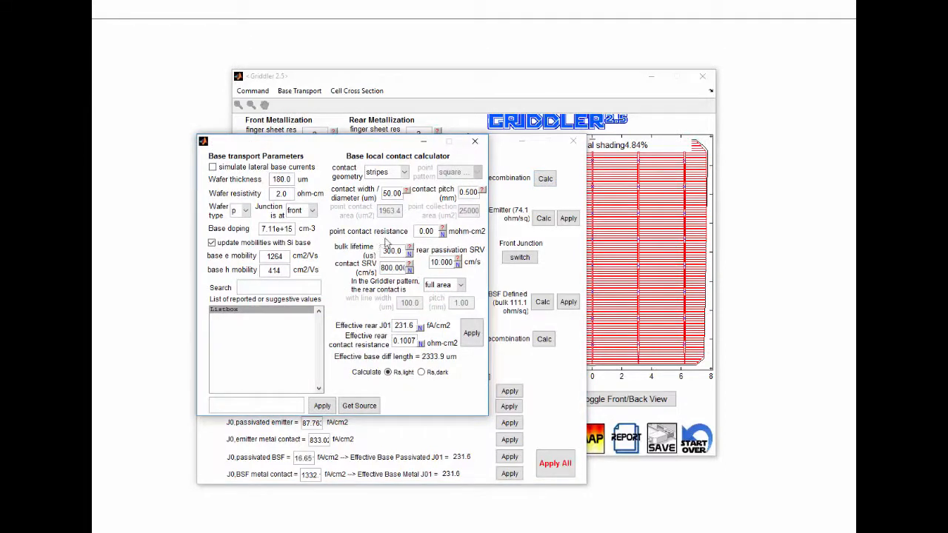
pyautogui.write('0.7')
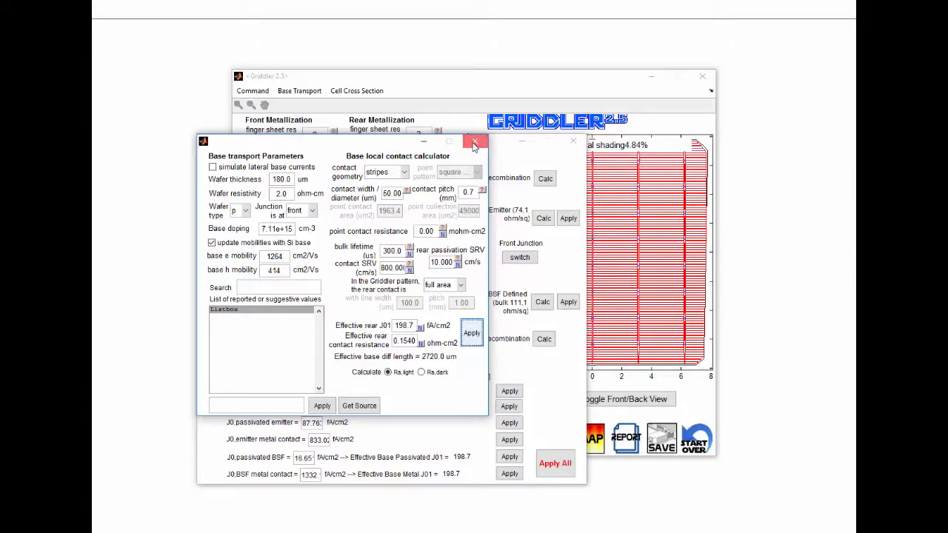
pyautogui.click(475, 143)
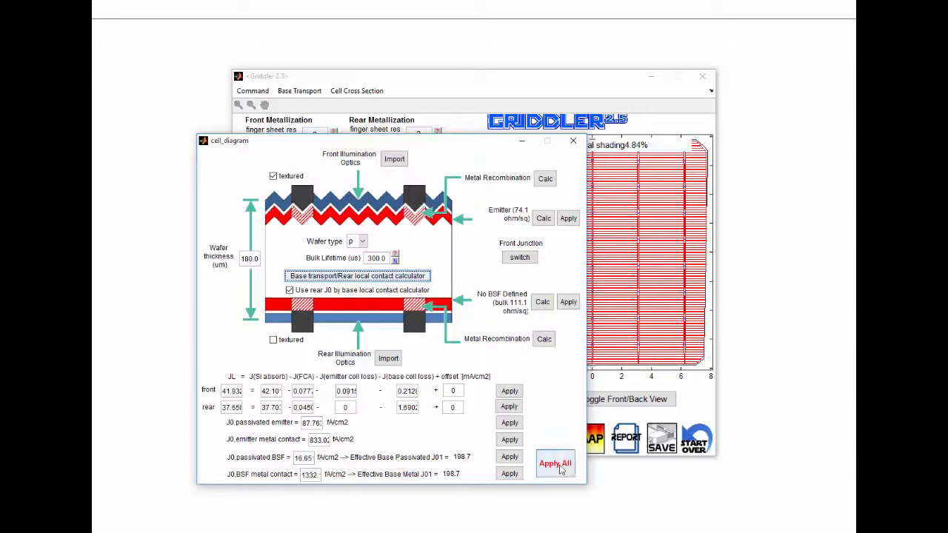
# Step: Apply all cross-section results to the cell parameters and close the diagram
pyautogui.click(554, 462)
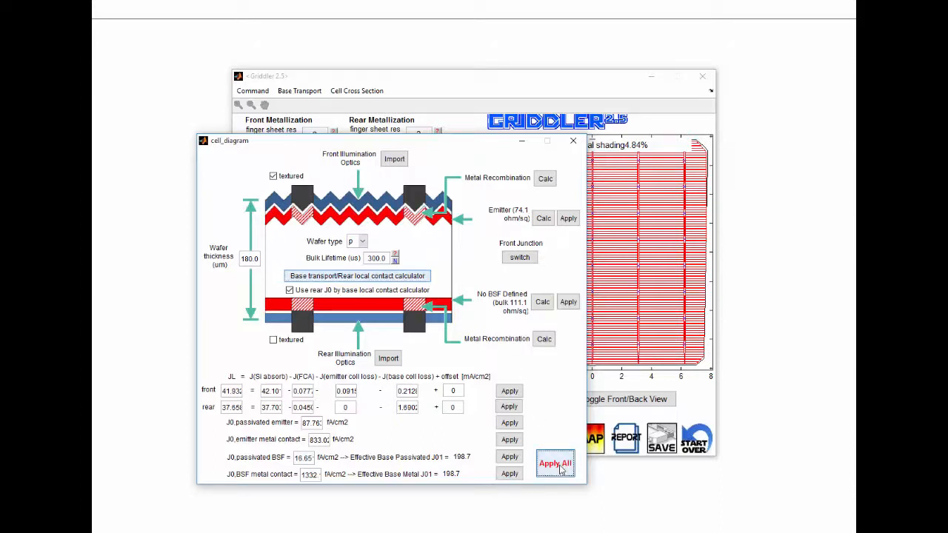
pyautogui.click(554, 463)
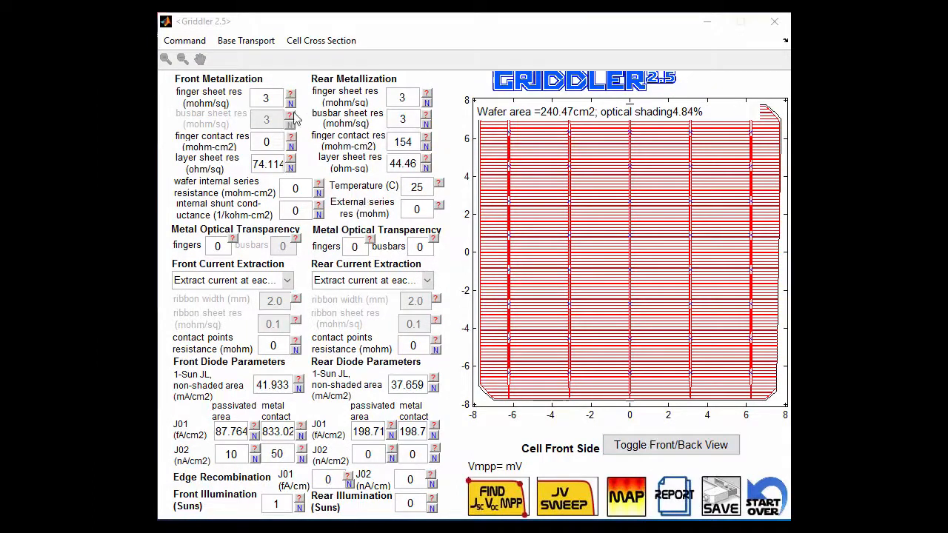
pyautogui.moveTo(293, 118)
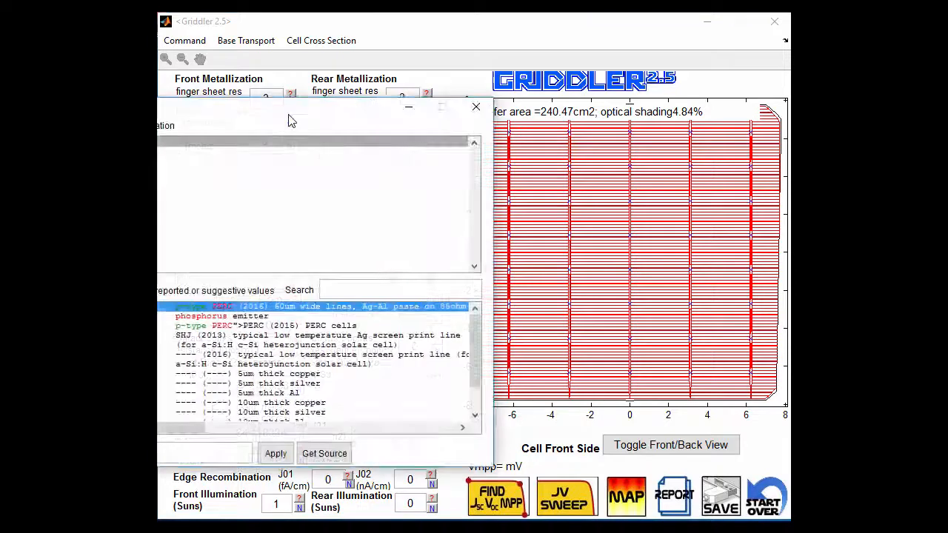
# Step: Search the parameter database for 'PERC' and apply the 2016 p-type PERC entry's 2.82 value
pyautogui.write('P')
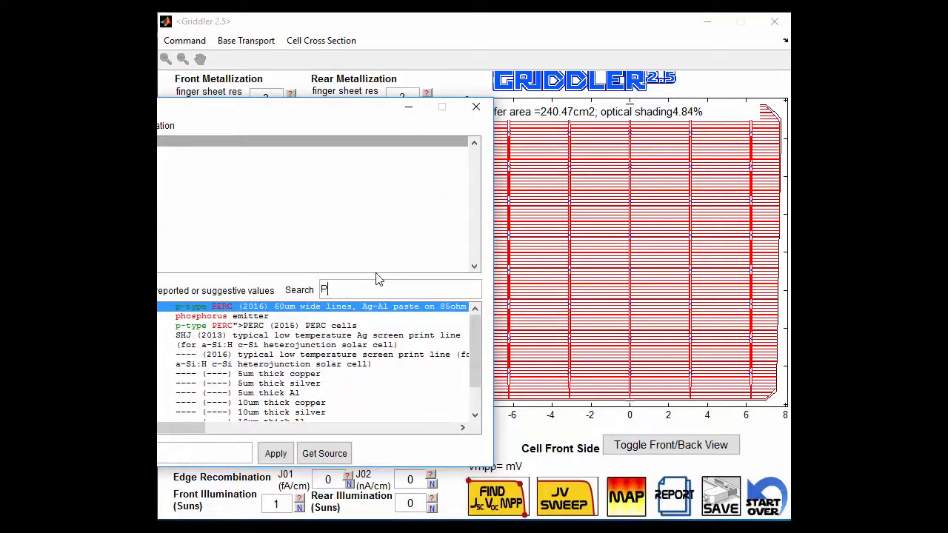
pyautogui.write('ERC')
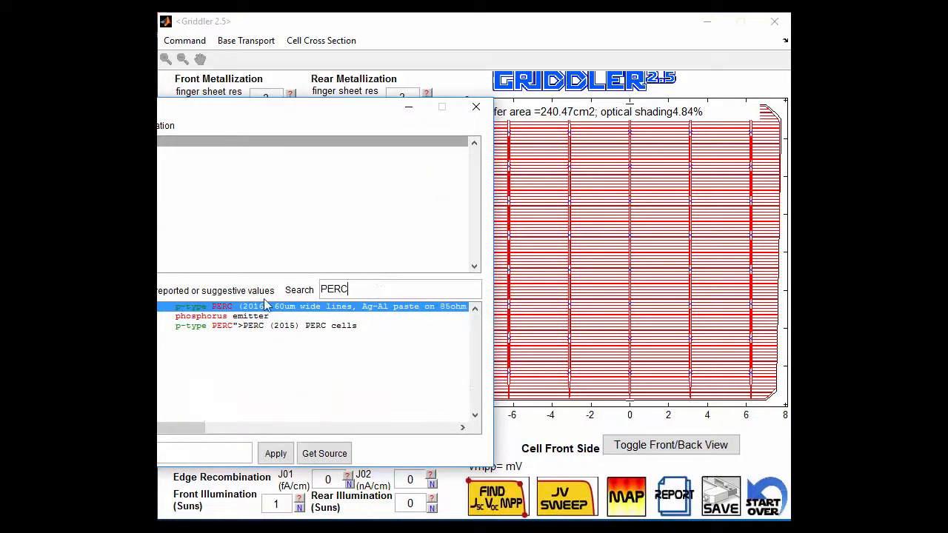
pyautogui.click(275, 453)
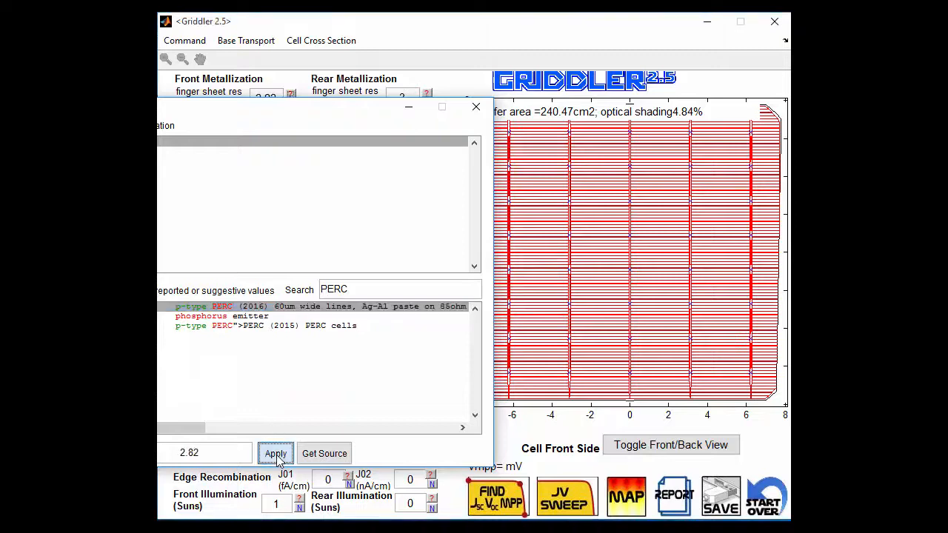
pyautogui.click(276, 454)
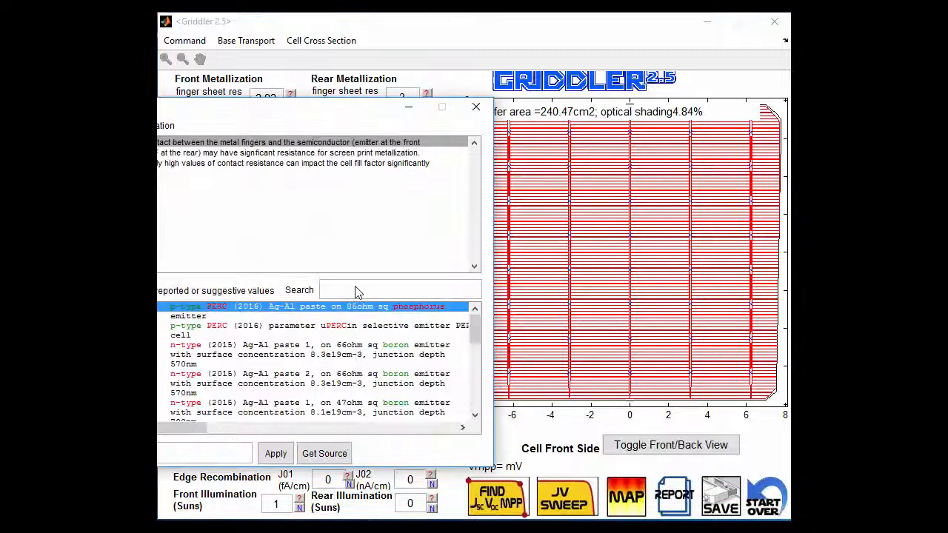
# Step: Search 'PERC' again, reselect the entry and enter 3 in the database dialog
pyautogui.write('PERC')
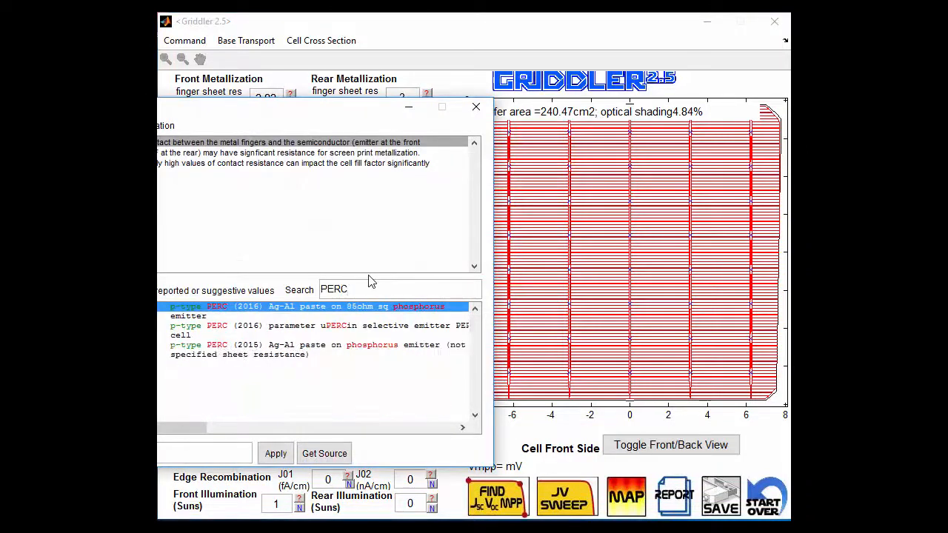
pyautogui.click(276, 453)
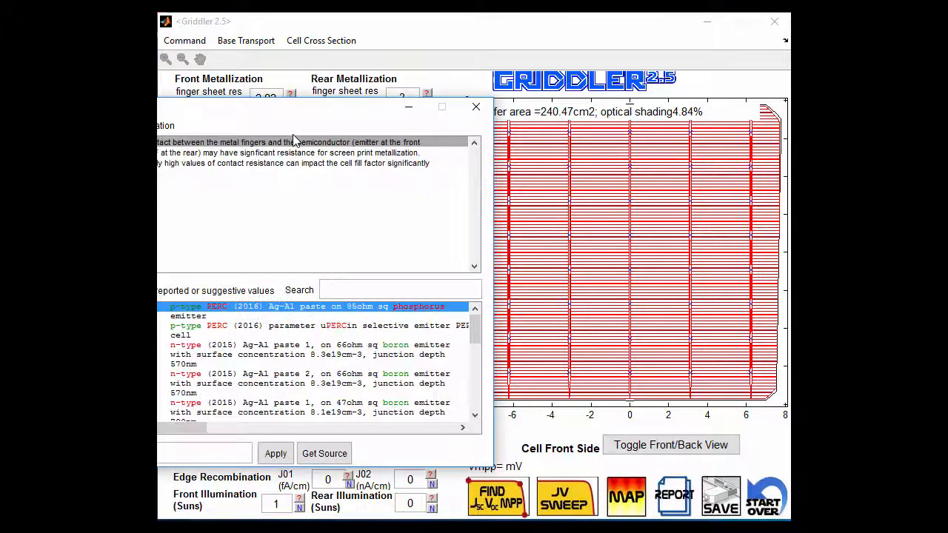
pyautogui.moveTo(308, 406)
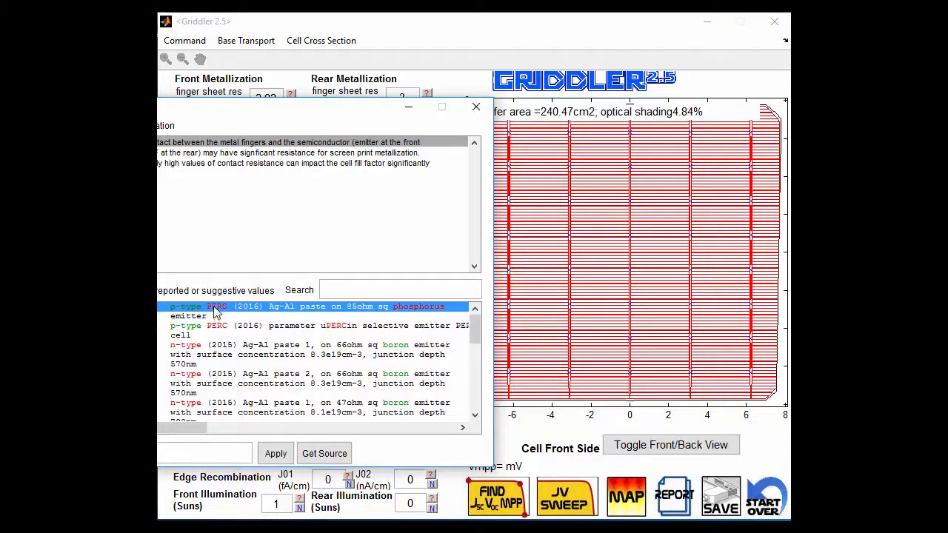
pyautogui.write('3')
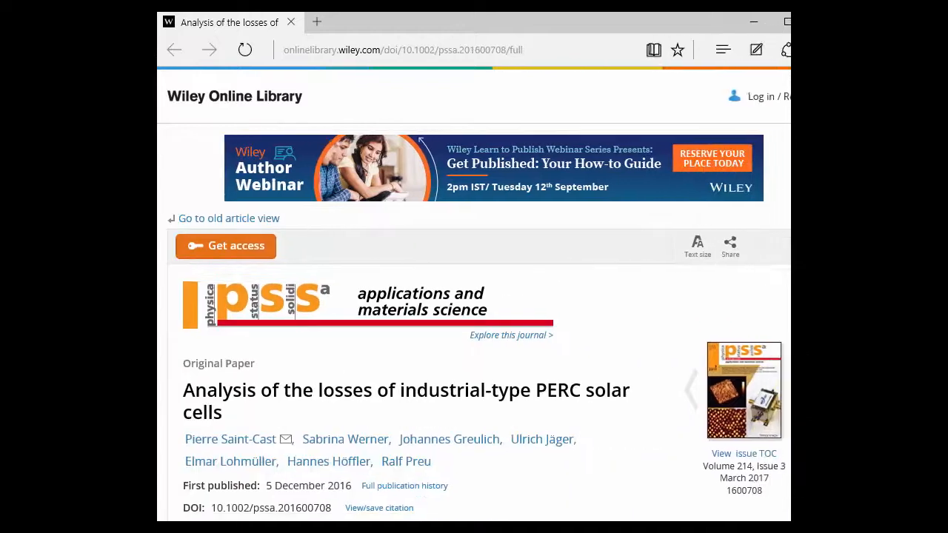
# Step: Scroll through the Wiley article on losses of industrial-type PERC solar cells
pyautogui.scroll(-3)
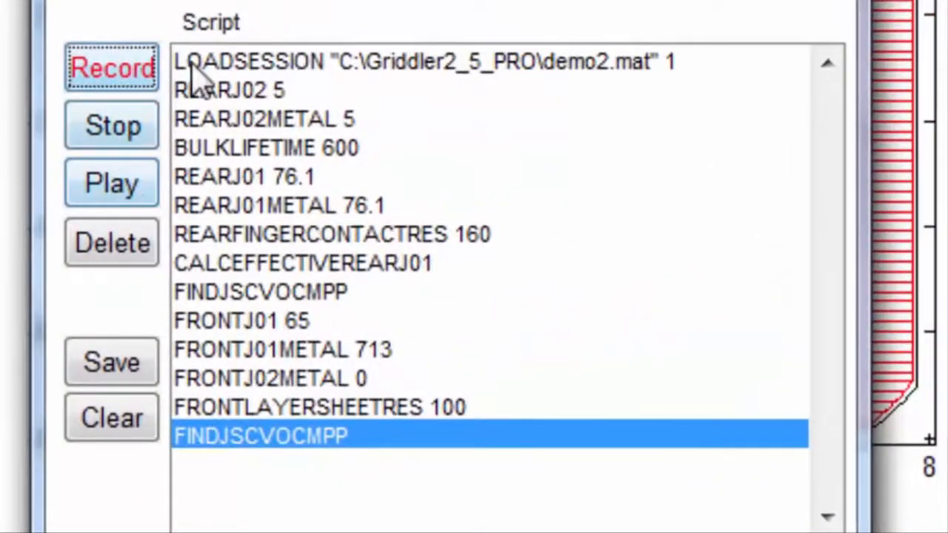
# Step: Bring up the script window listing LOADSESSION demo2 through FINDJSCVOCMPP commands
pyautogui.click(423, 62)
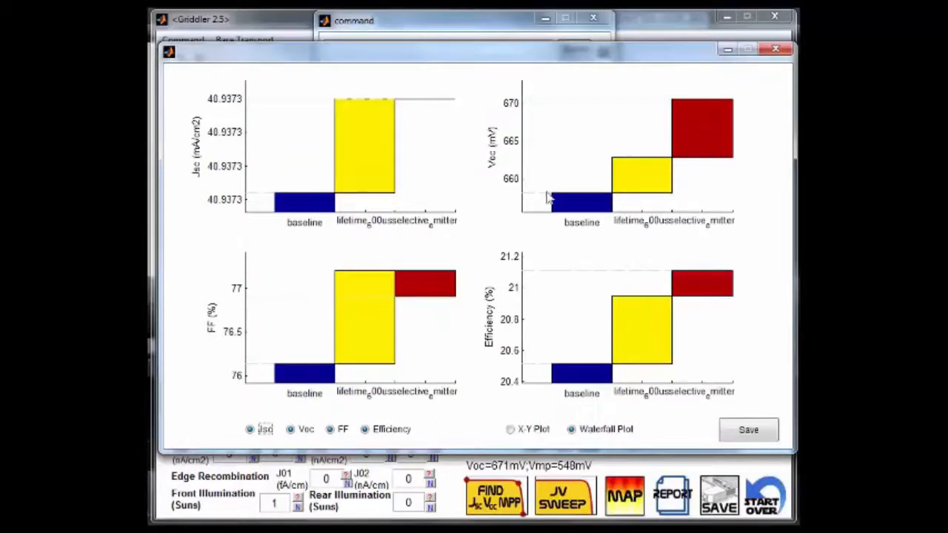
# Step: Switch the batch results from Waterfall to X-Y scatter plots of Jsc, Voc, FF and efficiency versus front finger number
pyautogui.click(510, 430)
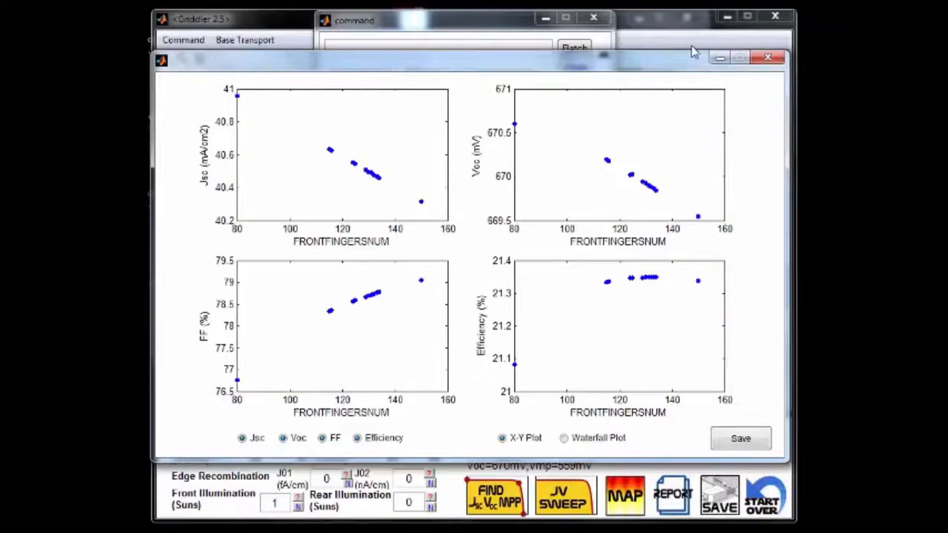
pyautogui.moveTo(547, 323)
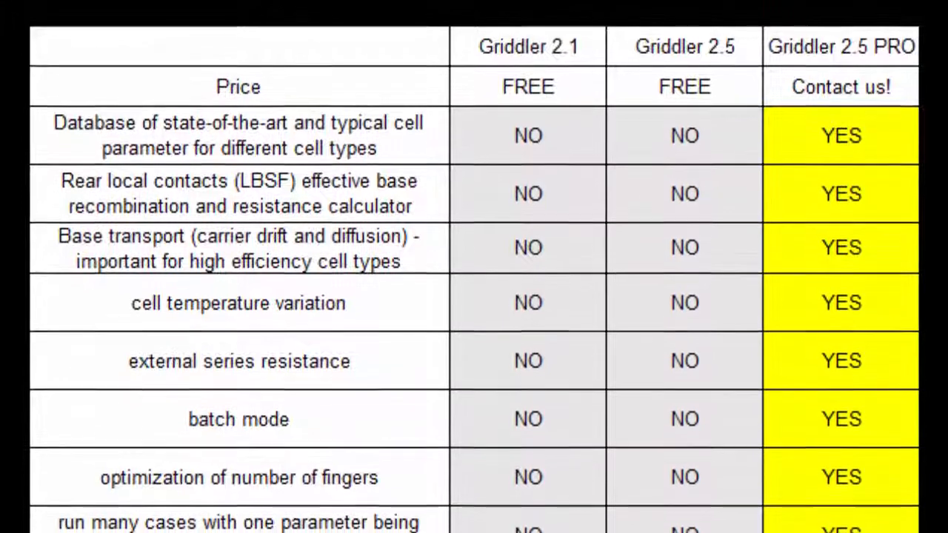
# Step: Scroll through the Griddler 2.1 / 2.5 / 2.5 PRO feature comparison table down to the grid shape features
pyautogui.scroll(-3)
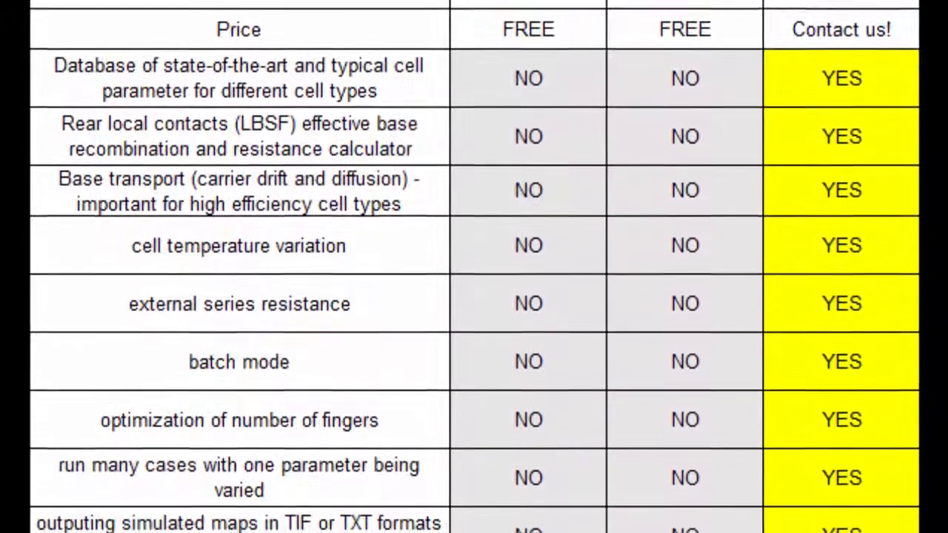
pyautogui.scroll(-3)
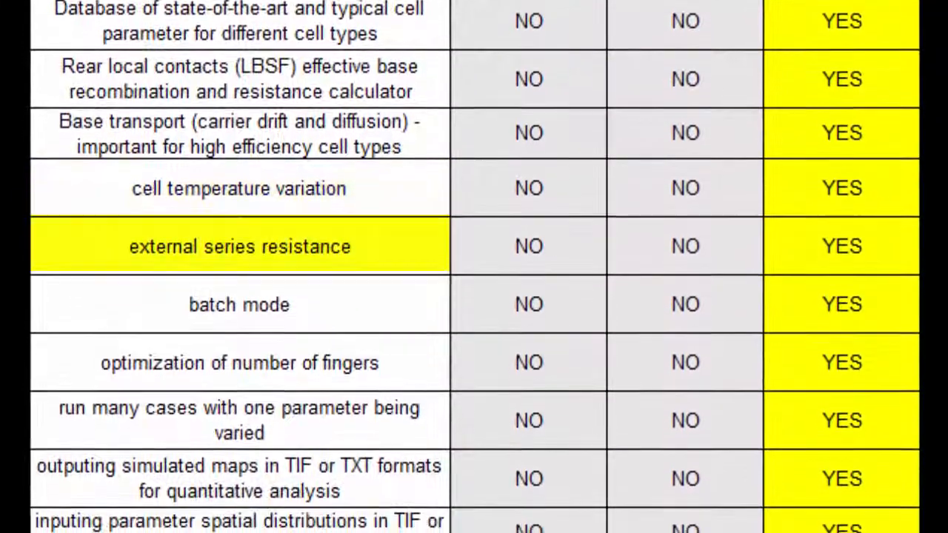
pyautogui.scroll(-3)
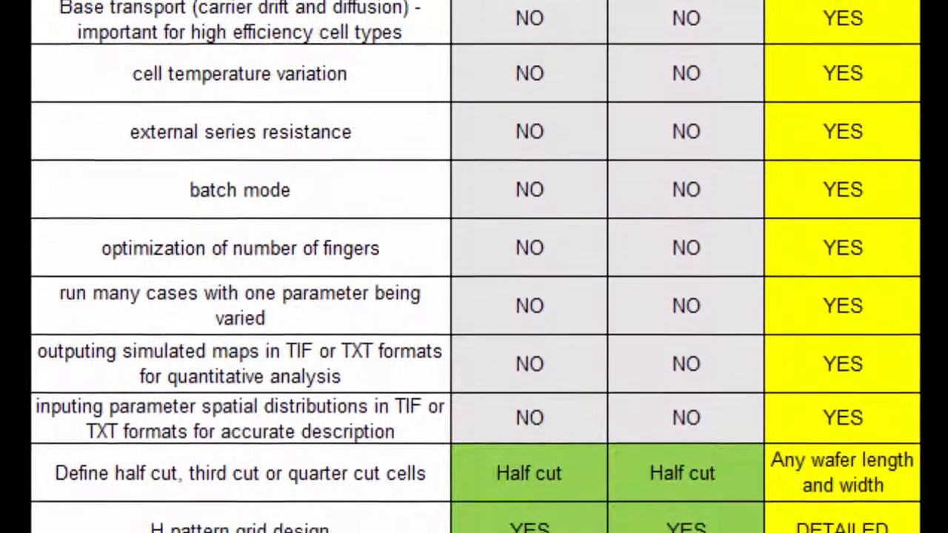
pyautogui.scroll(-3)
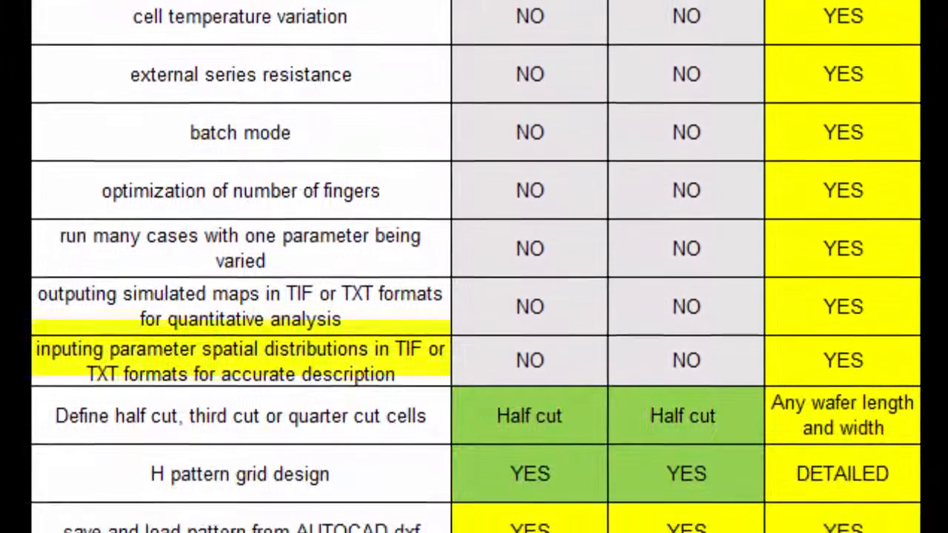
pyautogui.scroll(-3)
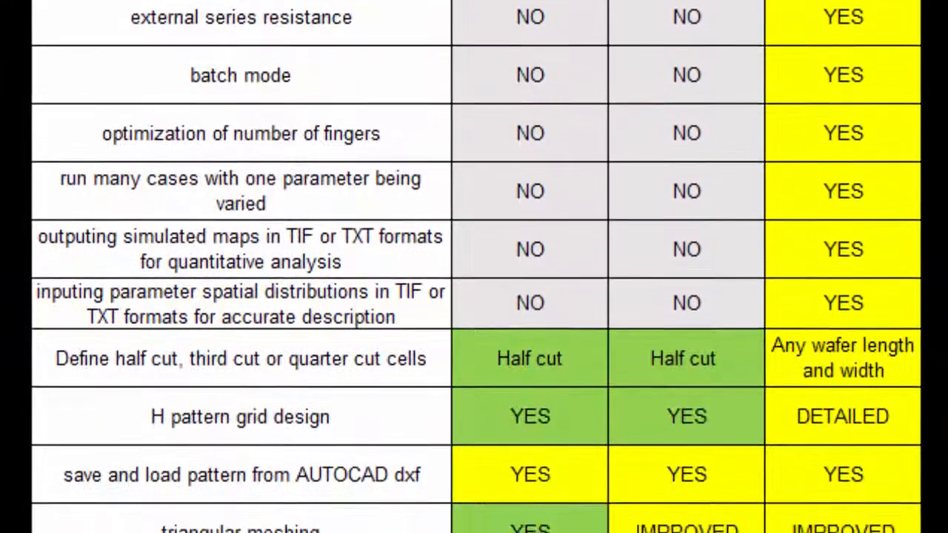
pyautogui.scroll(-3)
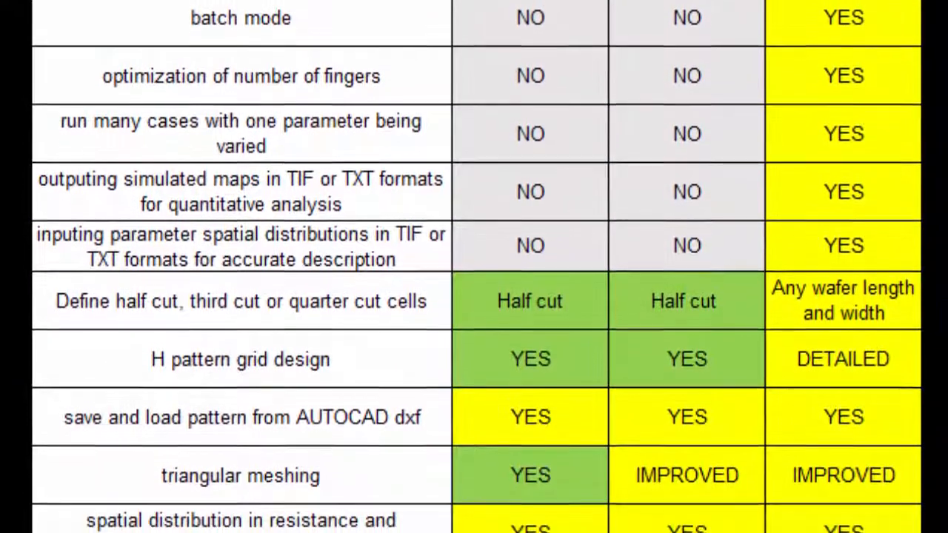
pyautogui.scroll(-3)
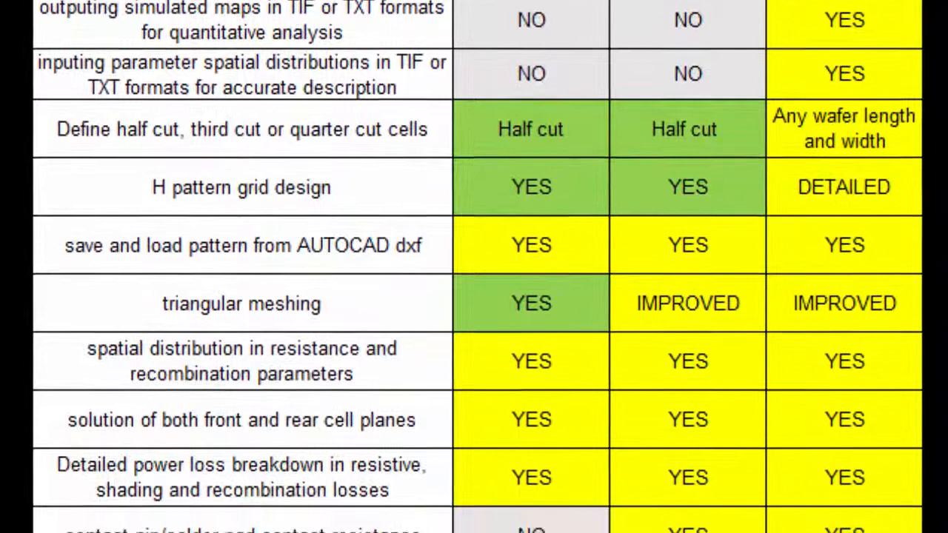
pyautogui.scroll(-3)
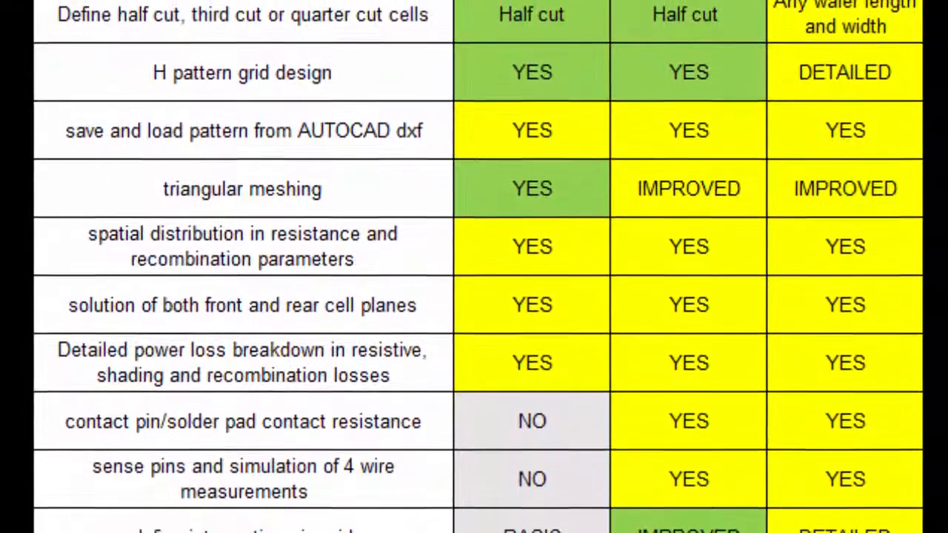
pyautogui.scroll(-3)
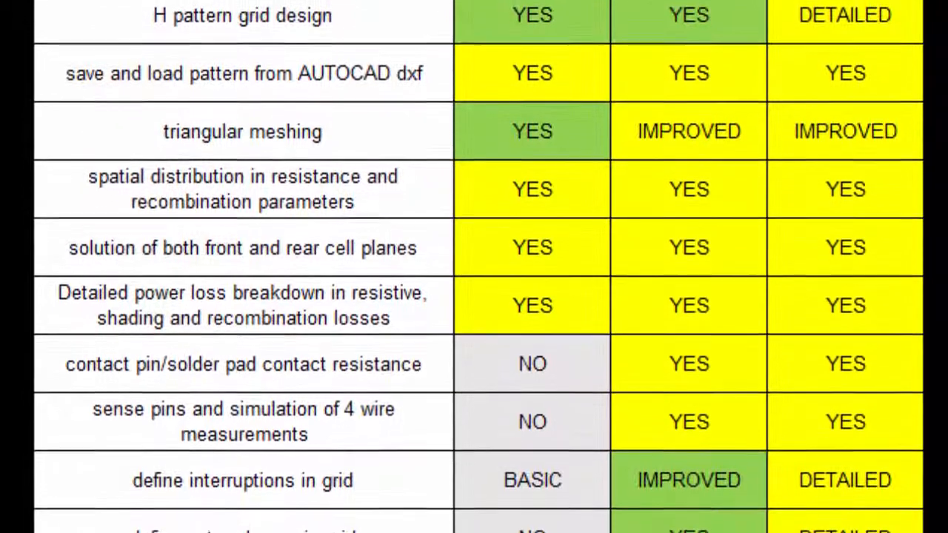
pyautogui.scroll(-3)
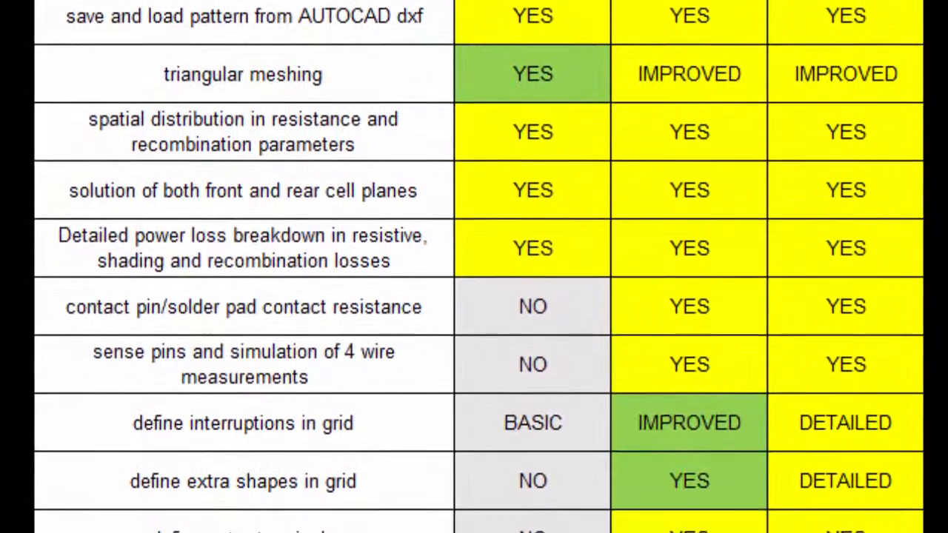
pyautogui.scroll(-3)
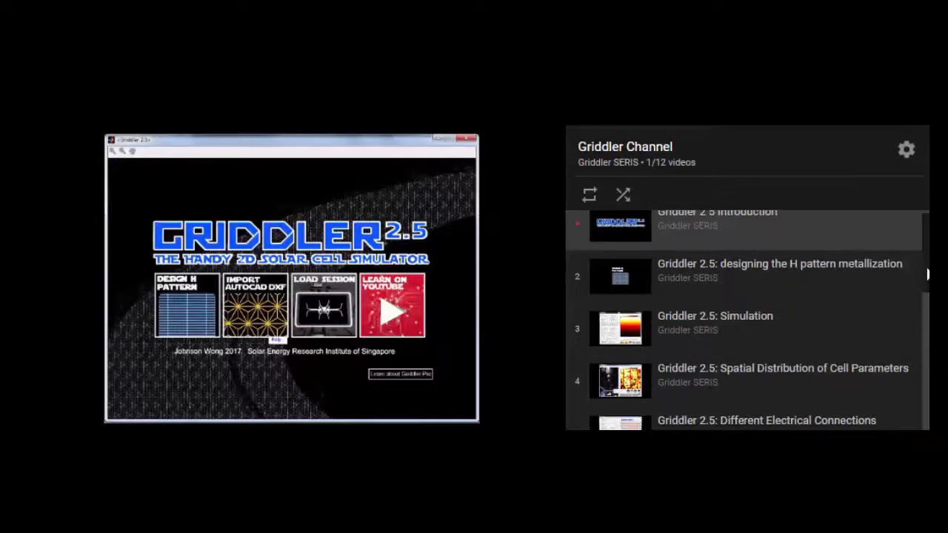
# Step: Scroll the Griddler Channel playlist down to video 12, 'Designing a Metal Front Grid'
pyautogui.scroll(-3)
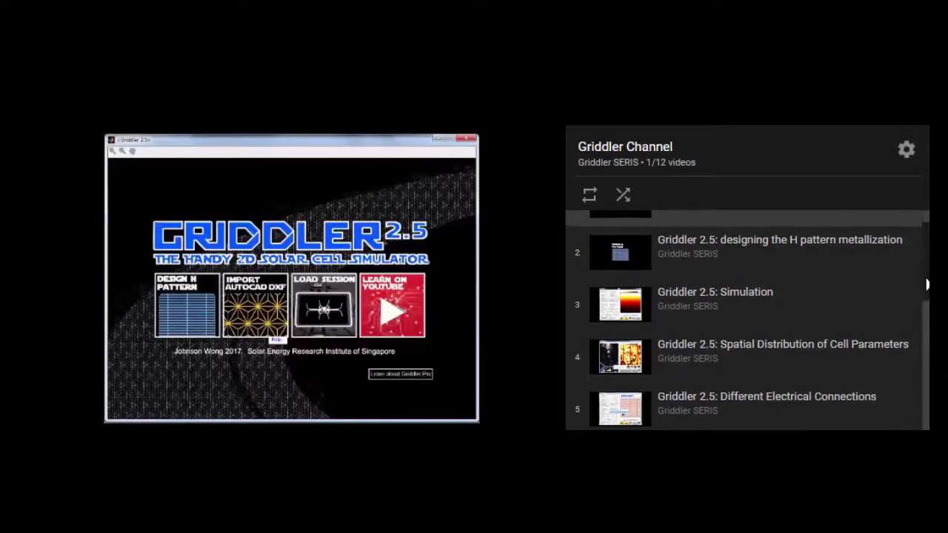
pyautogui.scroll(-3)
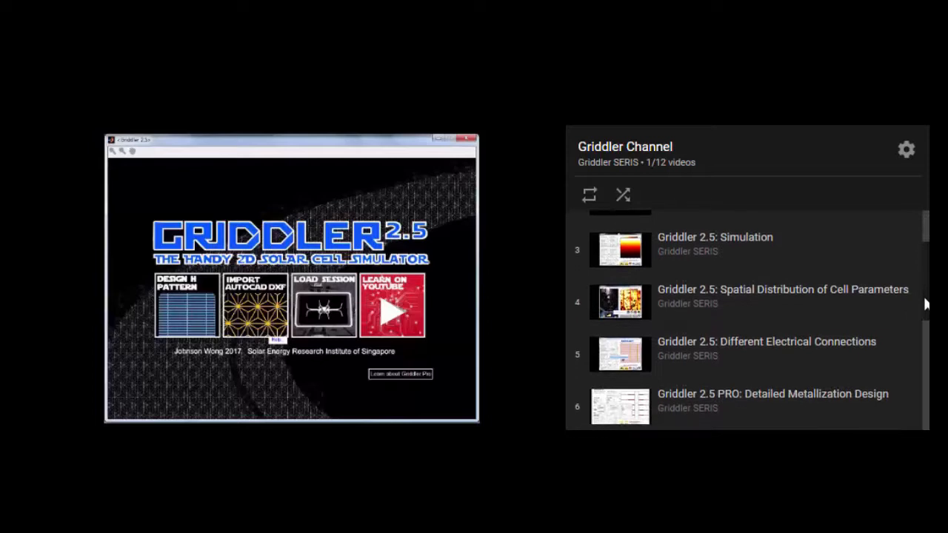
pyautogui.scroll(-3)
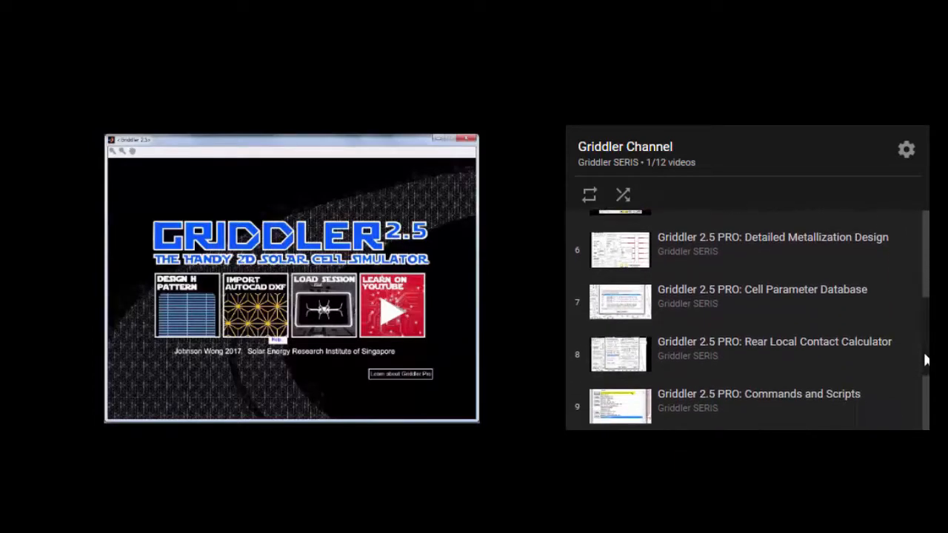
pyautogui.scroll(-3)
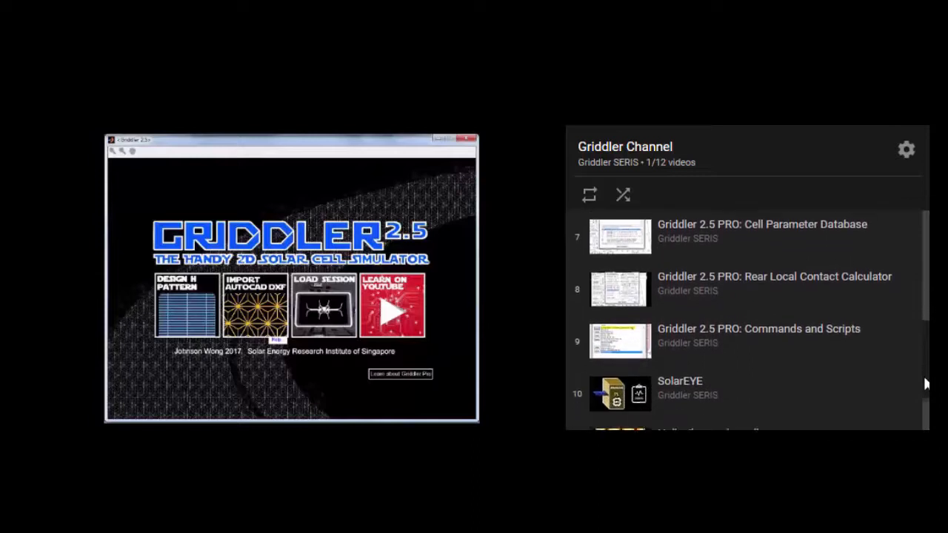
pyautogui.scroll(-3)
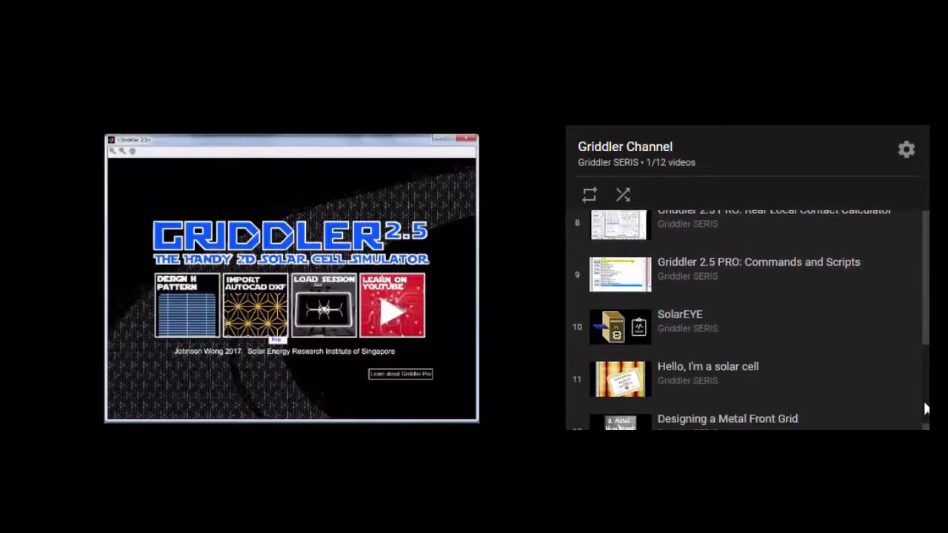
pyautogui.scroll(-3)
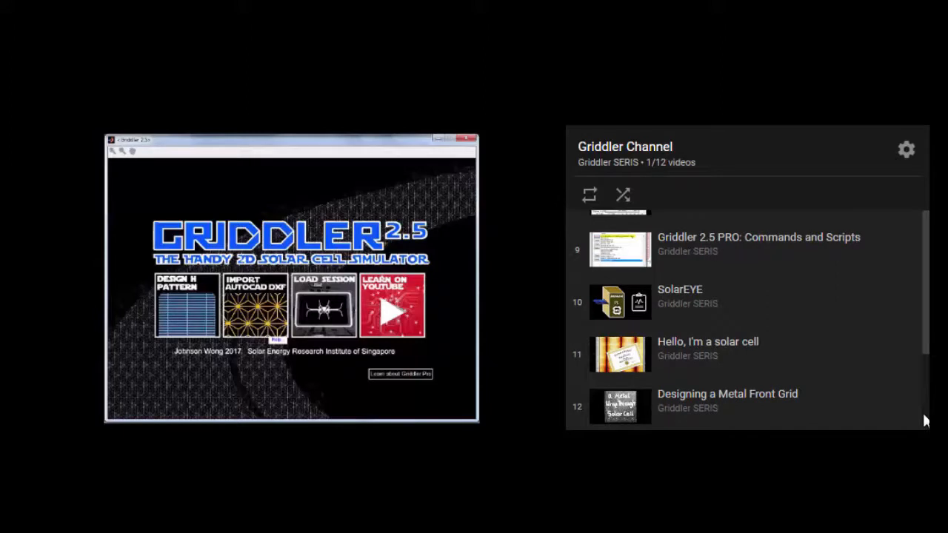